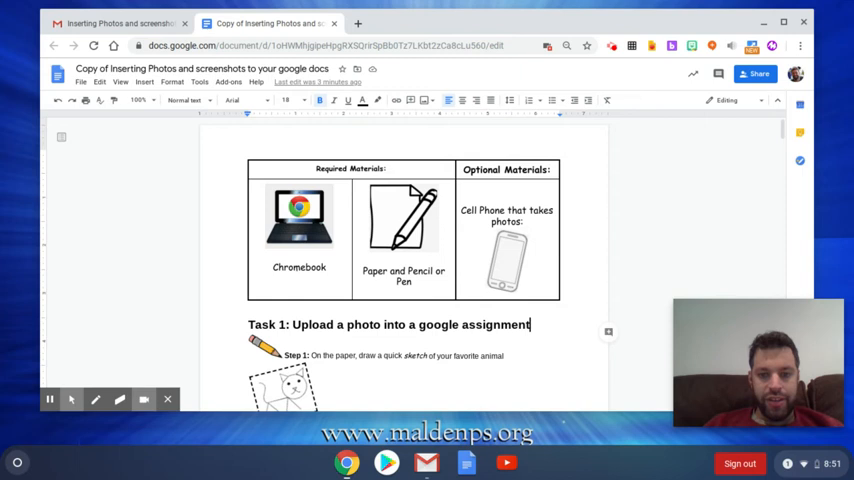
Step: Scroll the assignment past Task 1 until the Step 2 photo instructions are visible
scroll(down, 3)
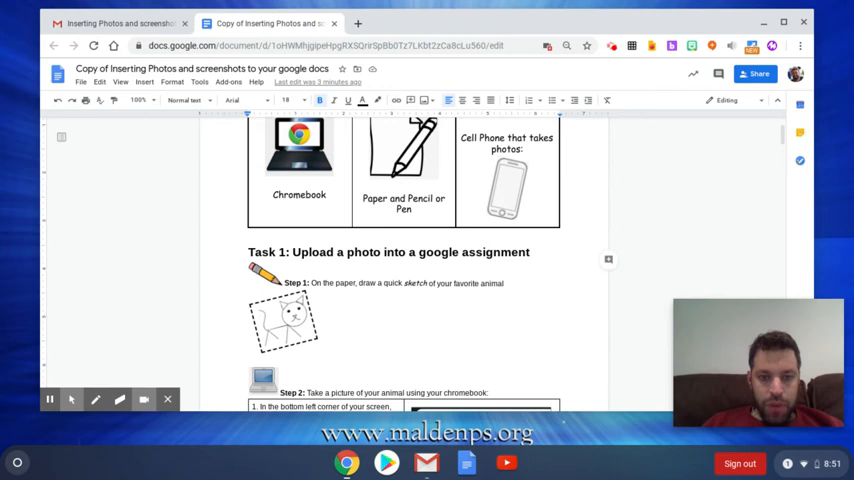
scroll(down, 3)
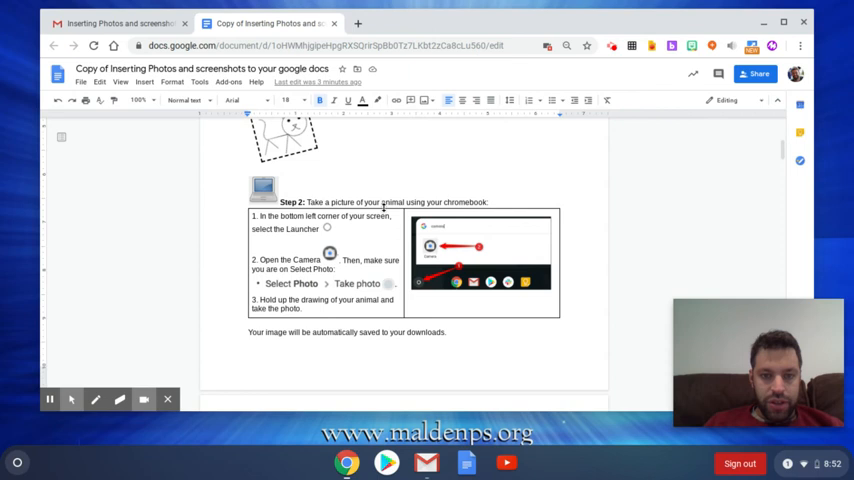
Step: Launch the Camera app from the launcher and capture the held-up math graph worksheet
click(16, 462)
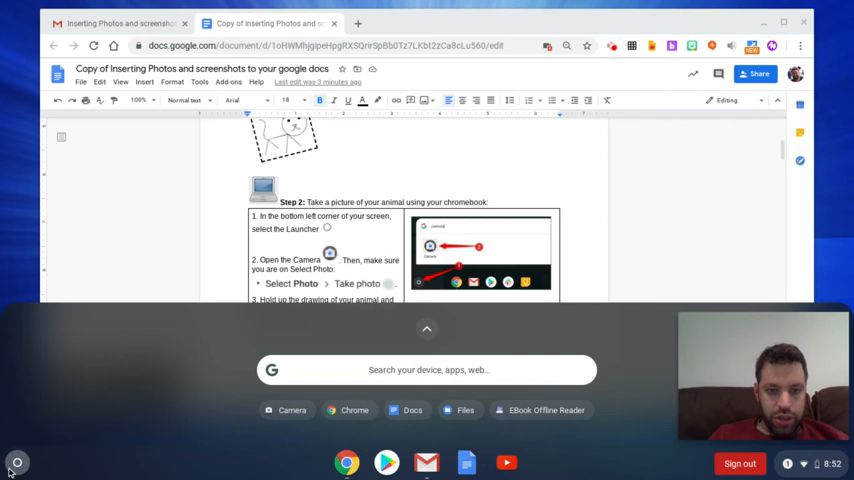
click(426, 328)
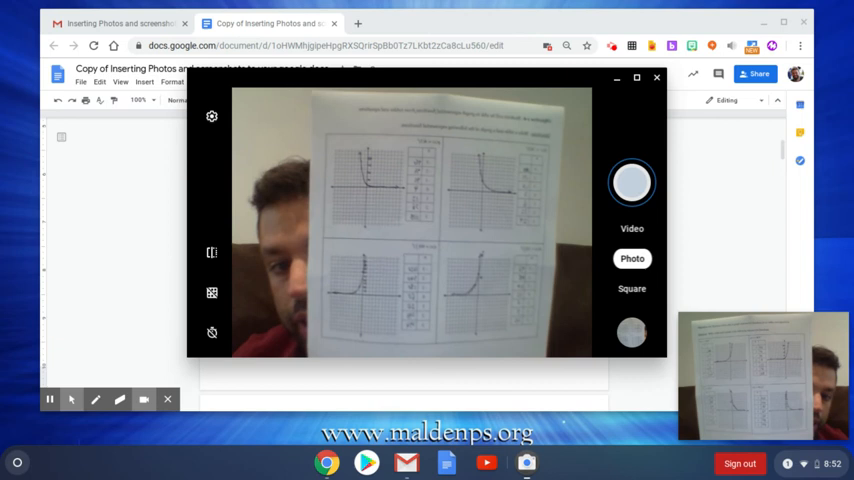
click(656, 76)
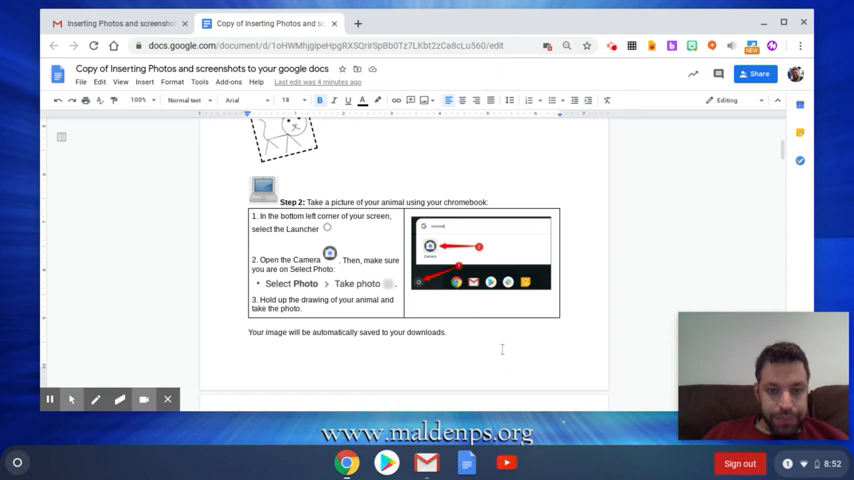
Step: Scroll the assignment down until the Step 3 image-insertion instructions are visible
scroll(down, 3)
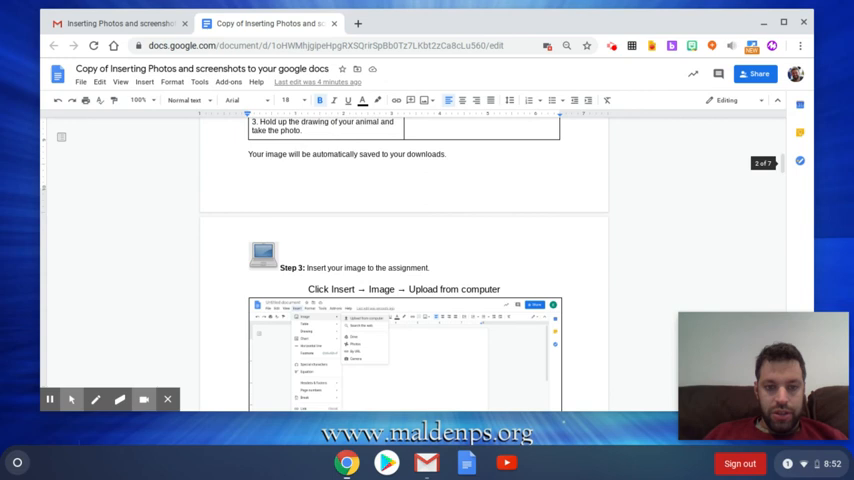
scroll(down, 3)
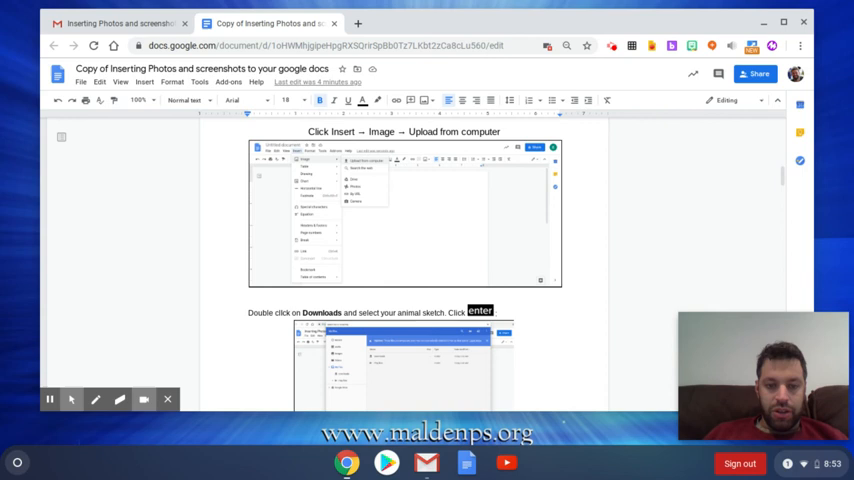
scroll(down, 3)
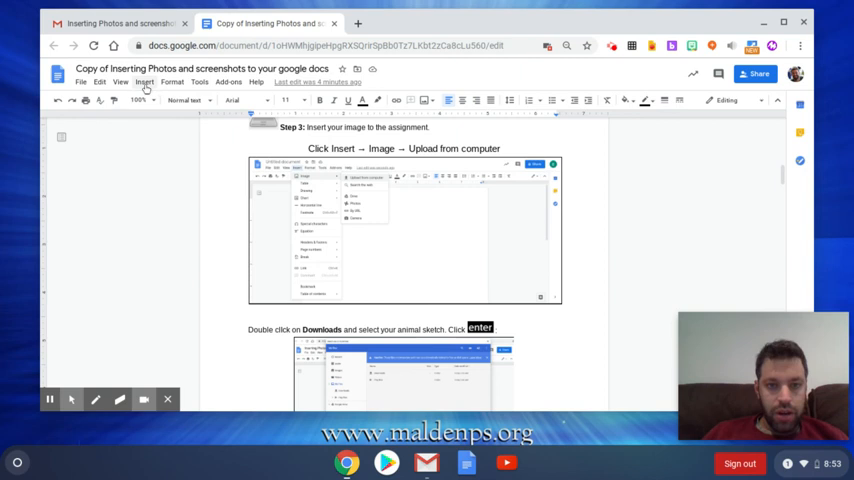
Step: Start an image upload from the computer via Insert > Image
click(144, 82)
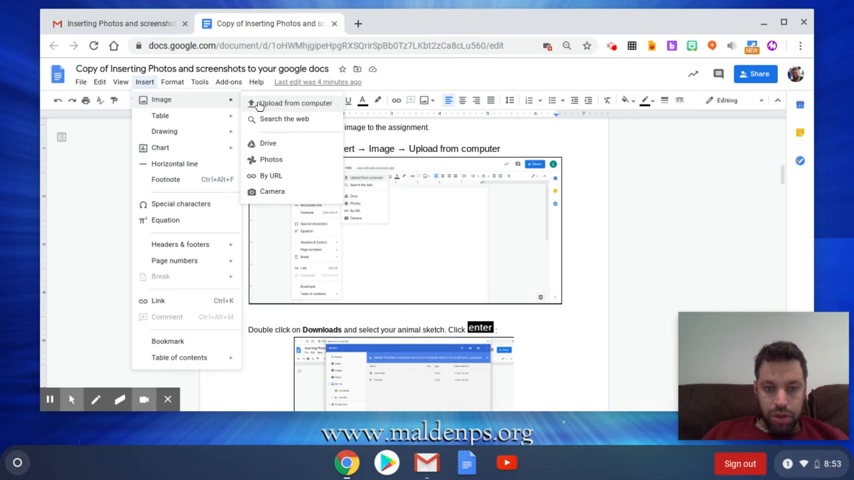
click(290, 104)
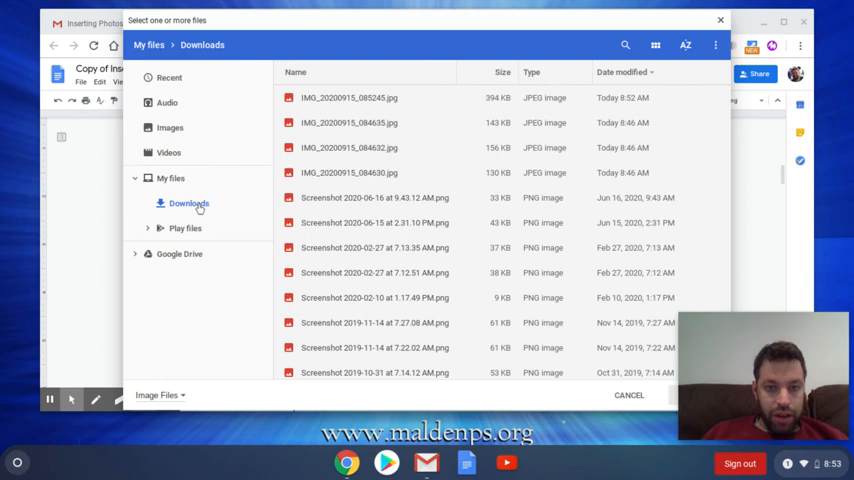
Step: Select the newest IMG JPEG from Downloads to insert the worksheet photo into the document
click(348, 96)
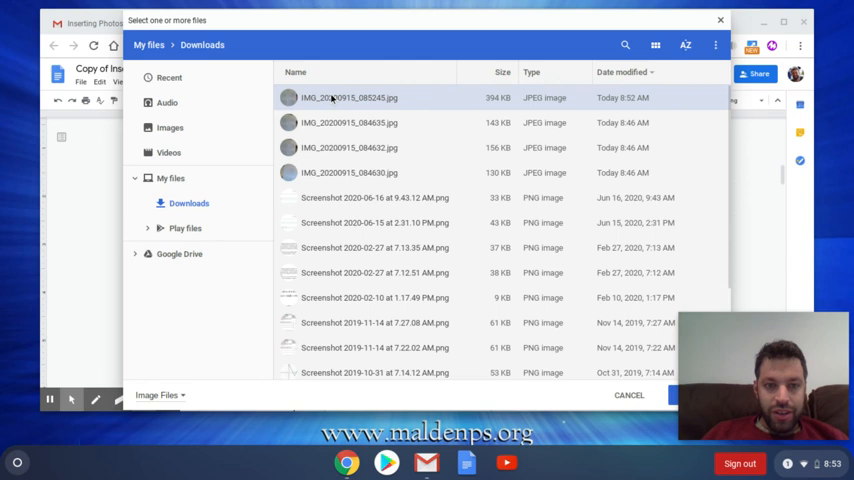
click(700, 394)
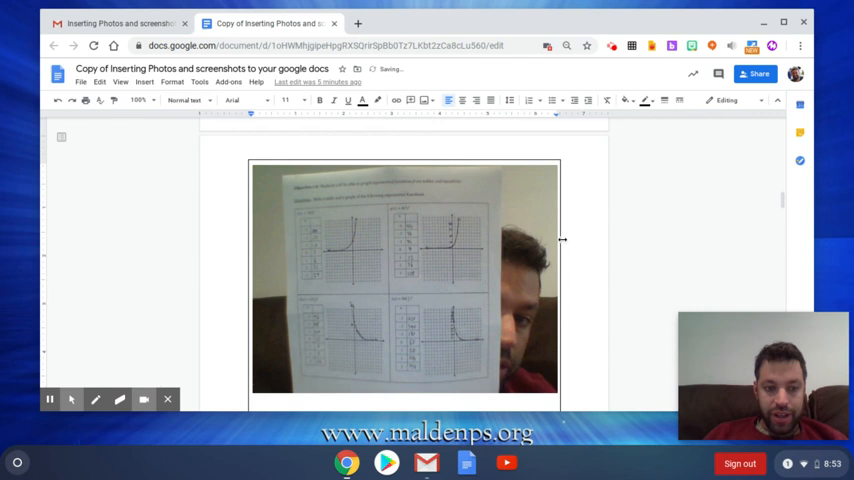